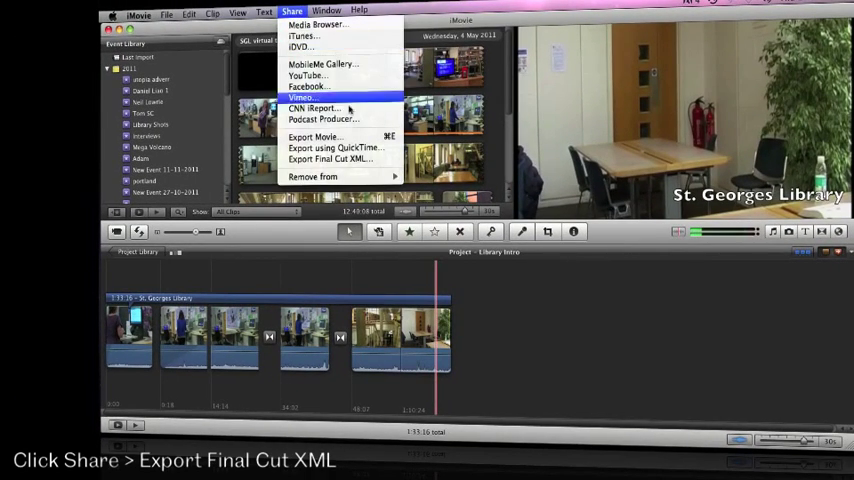
pyautogui.moveTo(330, 160)
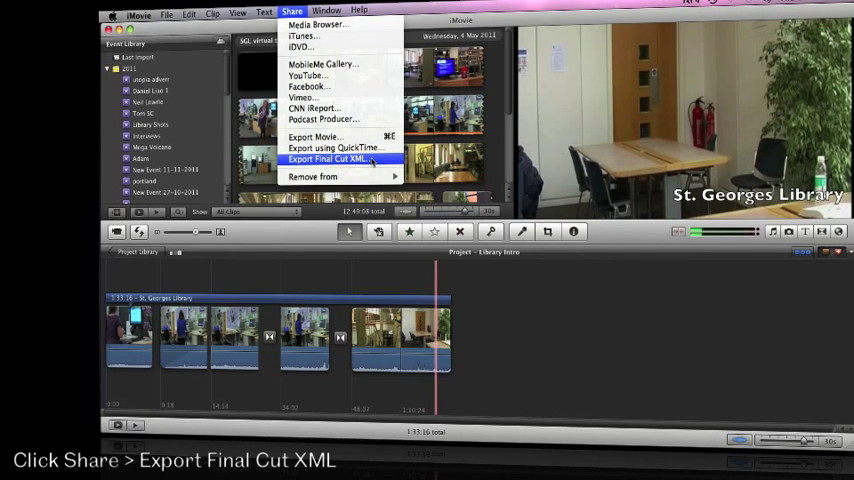
# - Start exporting the iMovie project via Share > Export Final Cut XML
pyautogui.click(330, 160)
pyautogui.write('XML - Library')
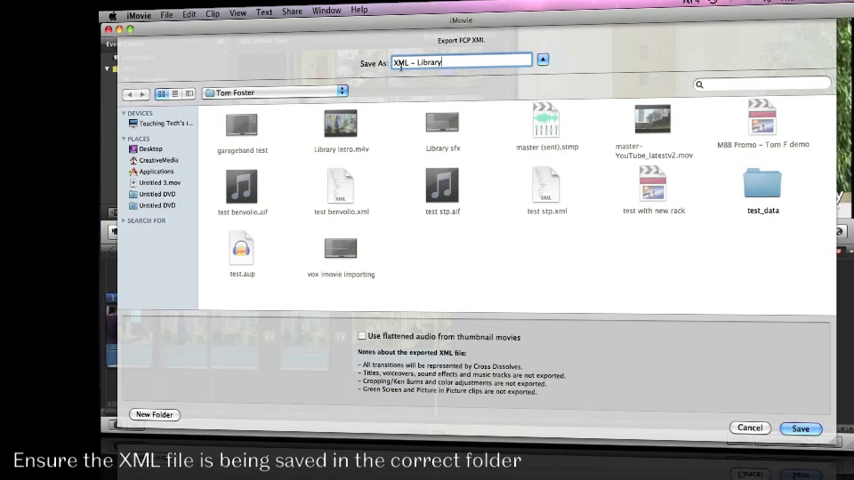
pyautogui.click(276, 92)
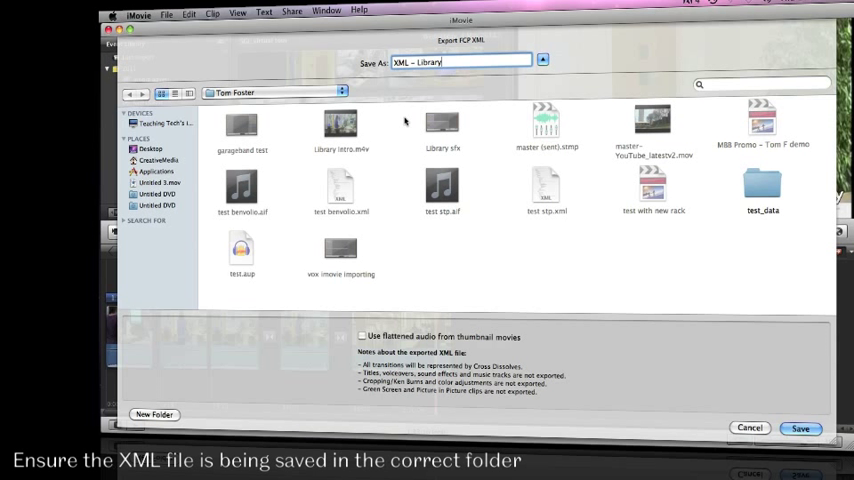
pyautogui.moveTo(748, 392)
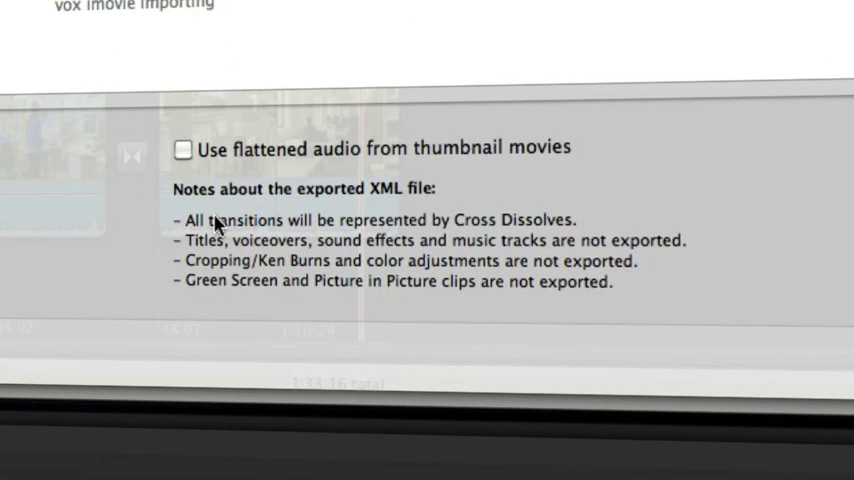
pyautogui.moveTo(644, 220)
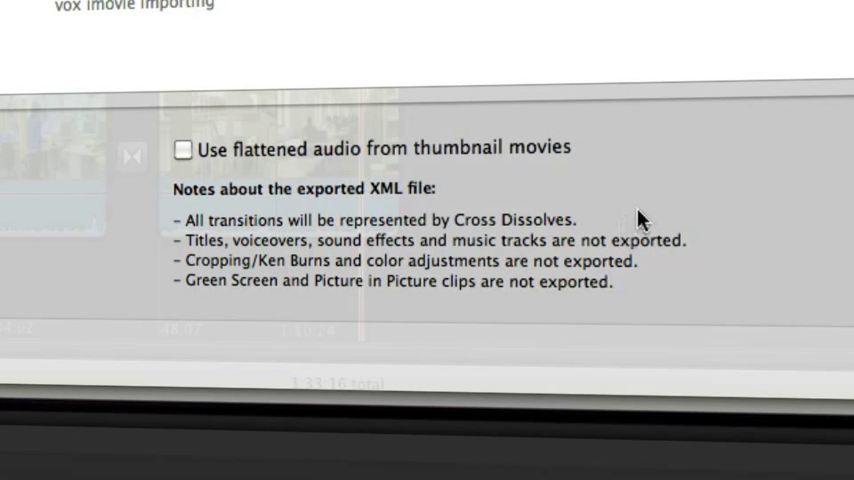
pyautogui.moveTo(220, 244)
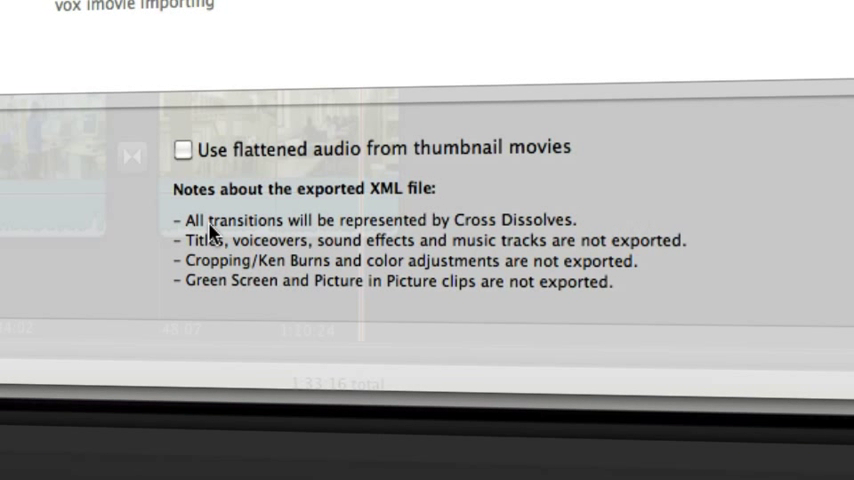
pyautogui.moveTo(510, 232)
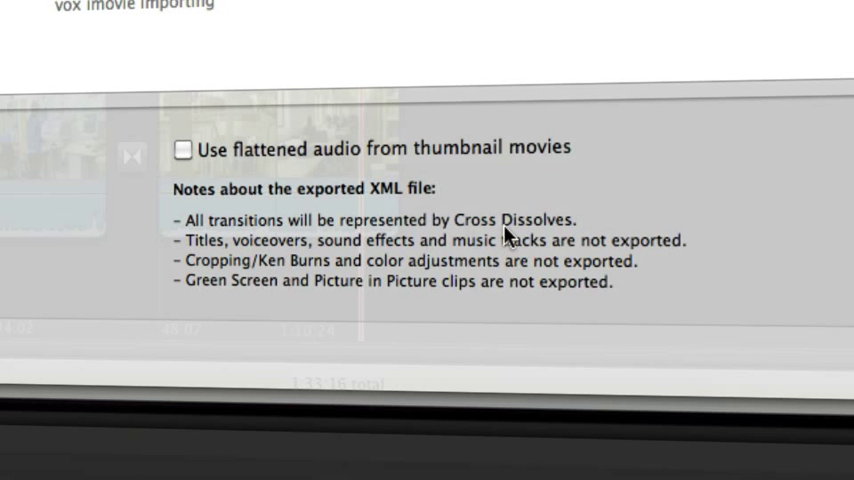
pyautogui.moveTo(212, 256)
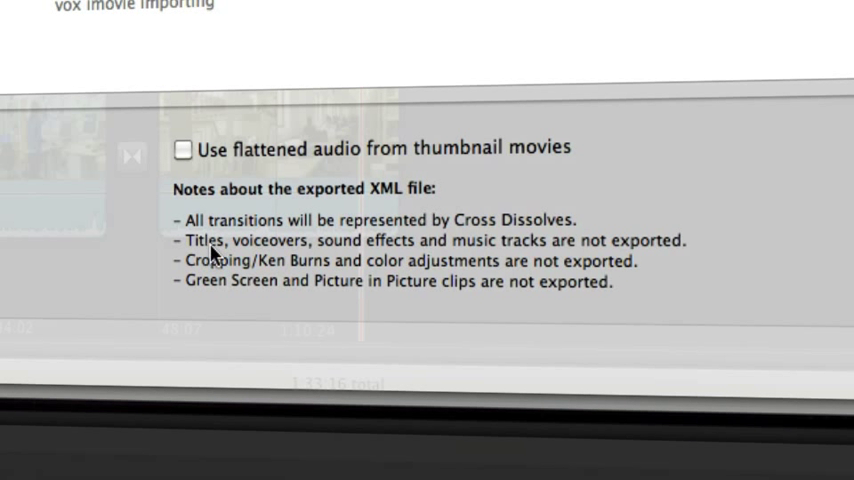
pyautogui.moveTo(496, 260)
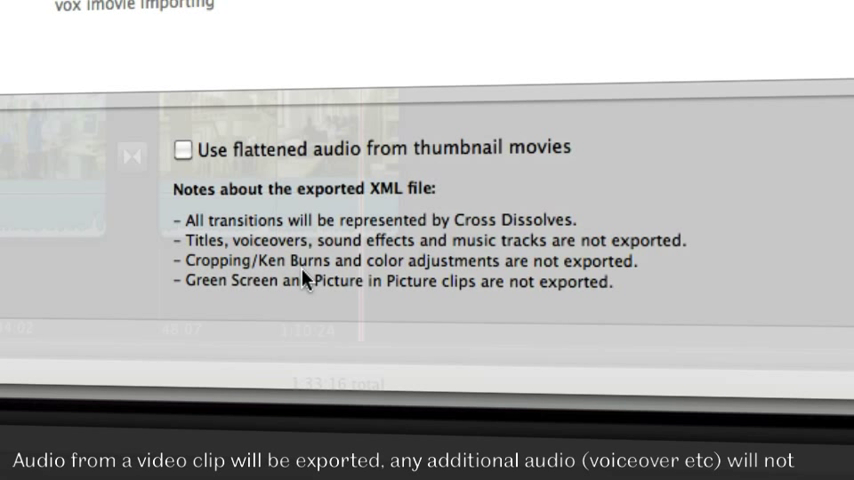
pyautogui.moveTo(558, 180)
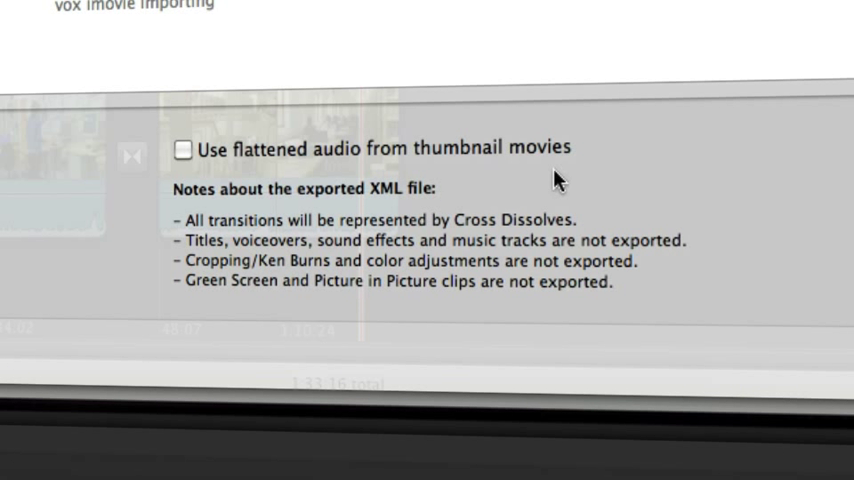
pyautogui.moveTo(384, 280)
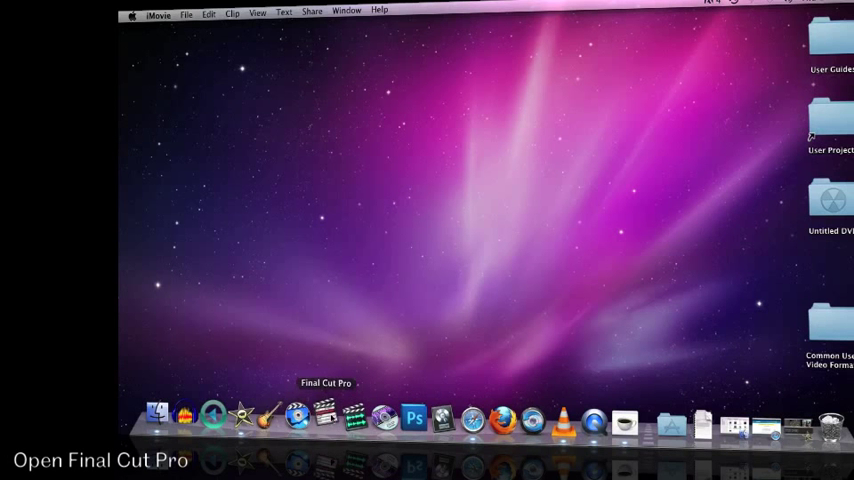
# - Launch Final Cut Pro from the Dock
pyautogui.click(328, 416)
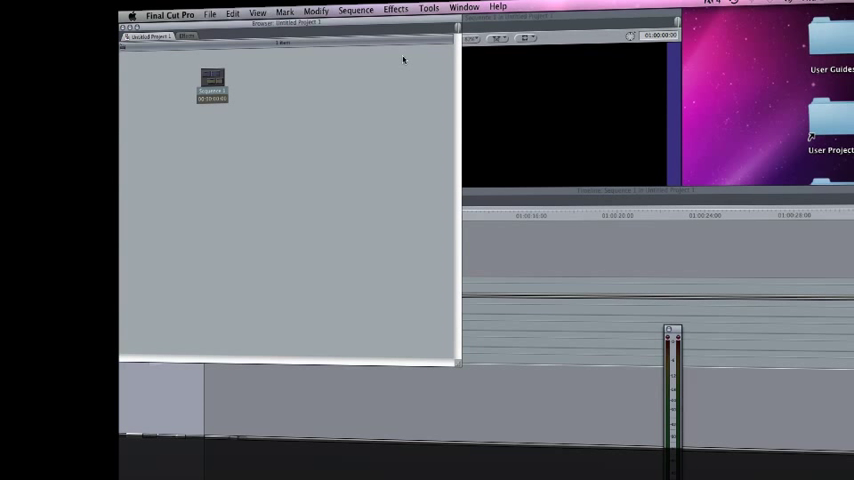
# - Start an XML import via File > Import > XML in Final Cut Pro
pyautogui.click(210, 12)
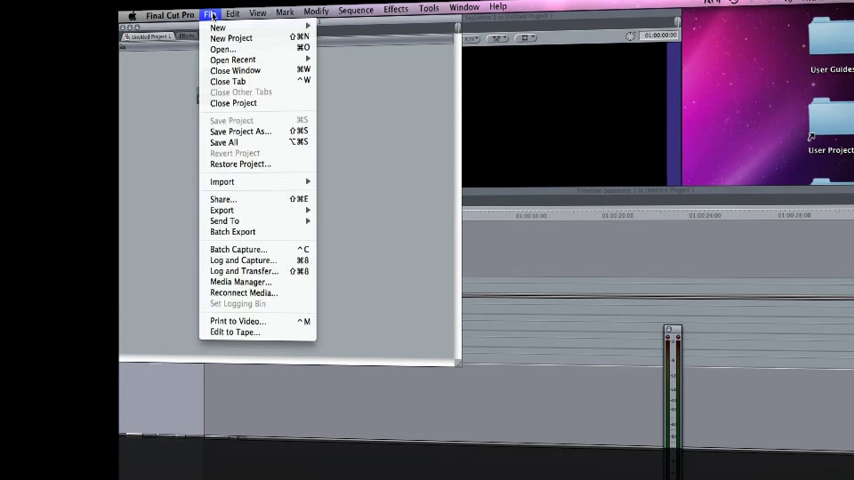
pyautogui.moveTo(222, 200)
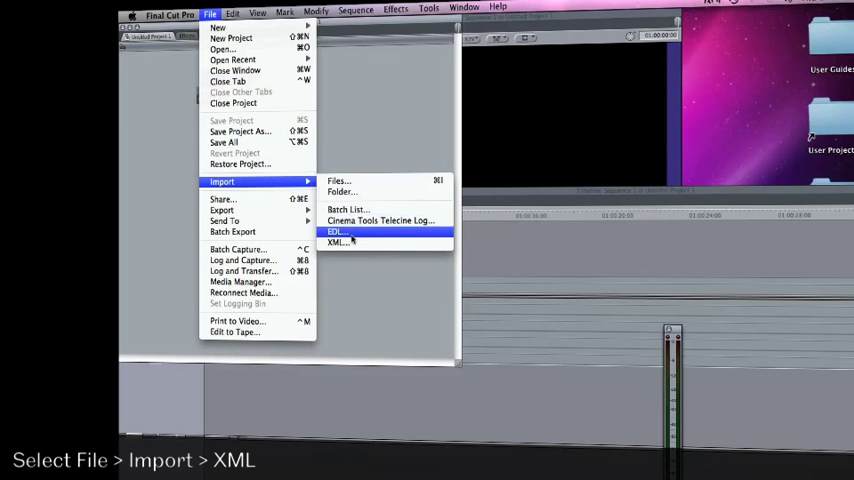
pyautogui.click(338, 242)
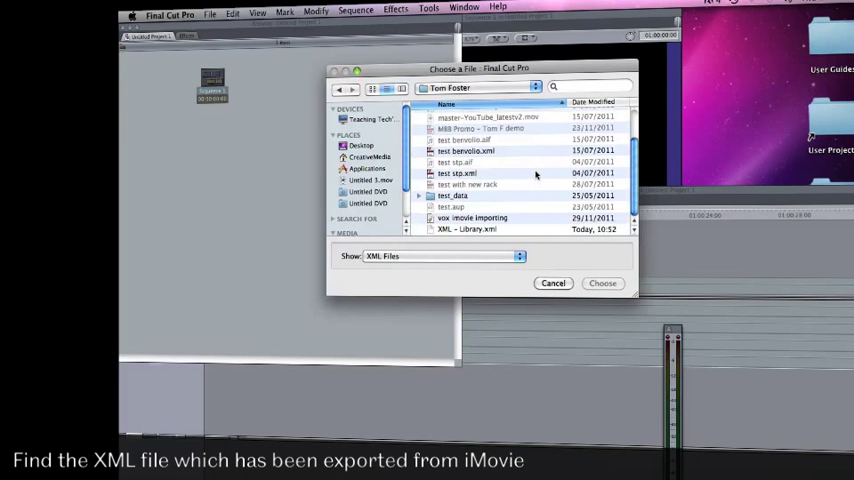
# - Choose the exported 'XML – Library.xml' file from the Tom Foster folder
pyautogui.click(466, 228)
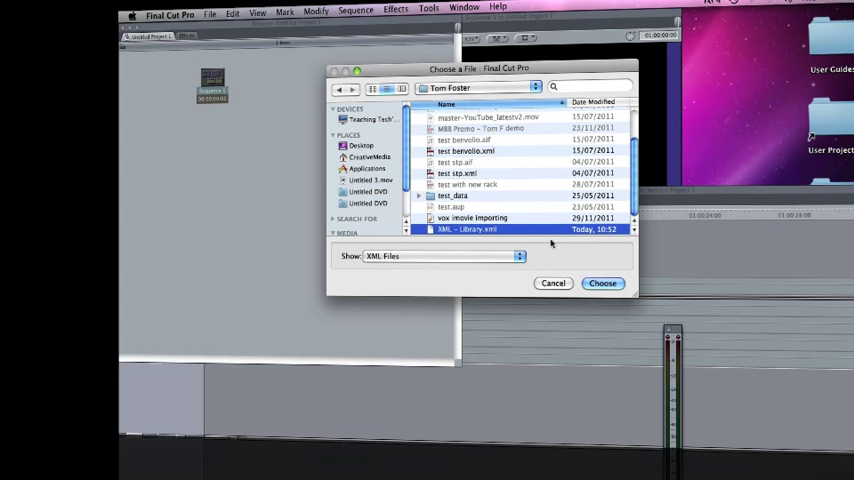
pyautogui.click(602, 284)
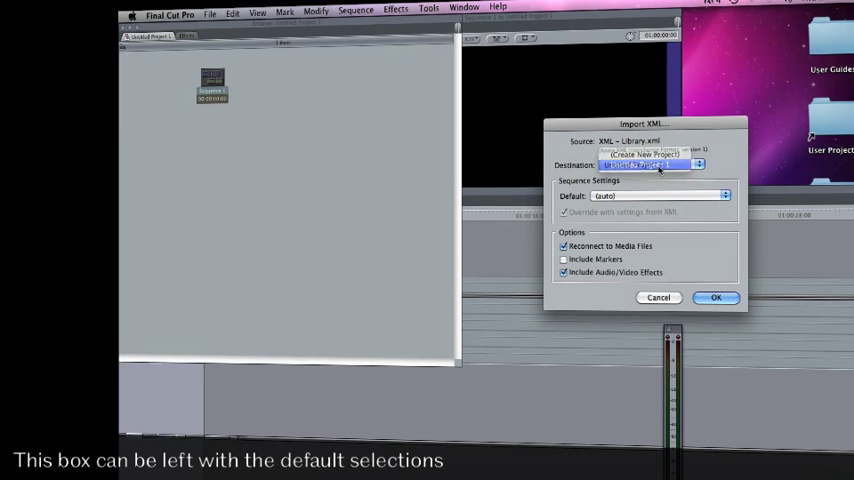
# - Keep Untitled Project 1 as the import destination with default options
pyautogui.click(650, 164)
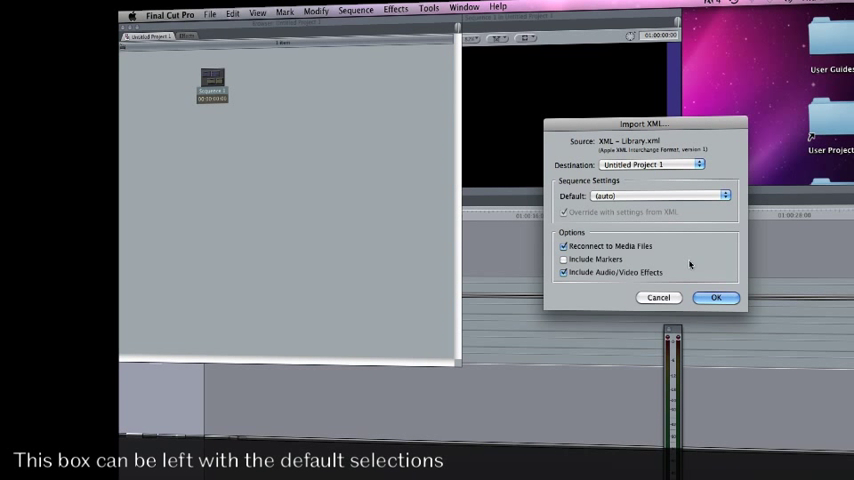